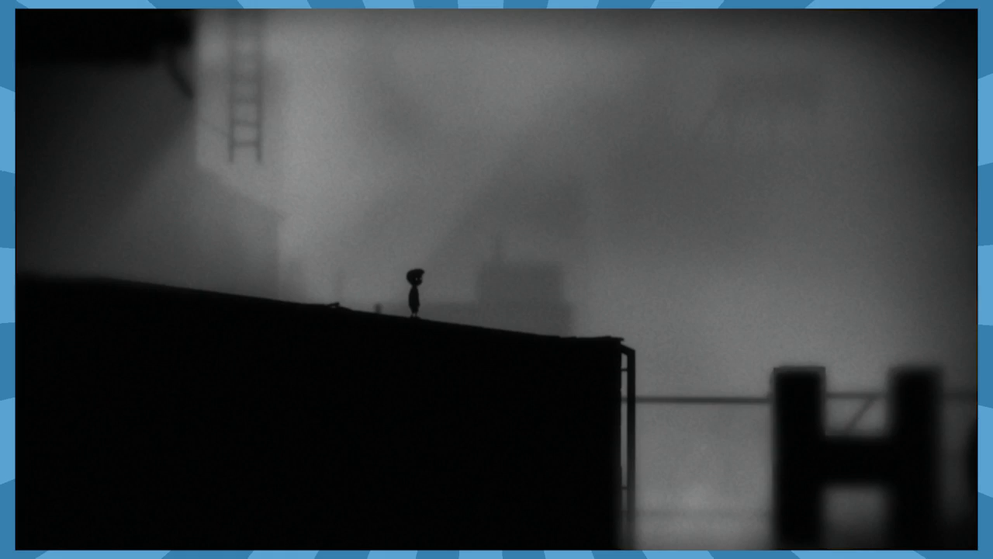
{"action": "key", "text": "Right"}
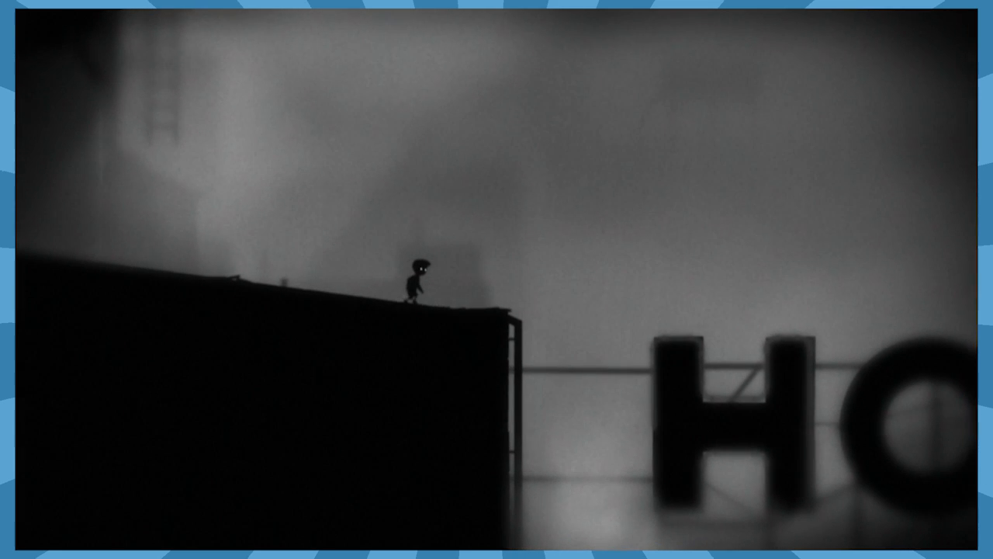
{"action": "key", "text": "Right"}
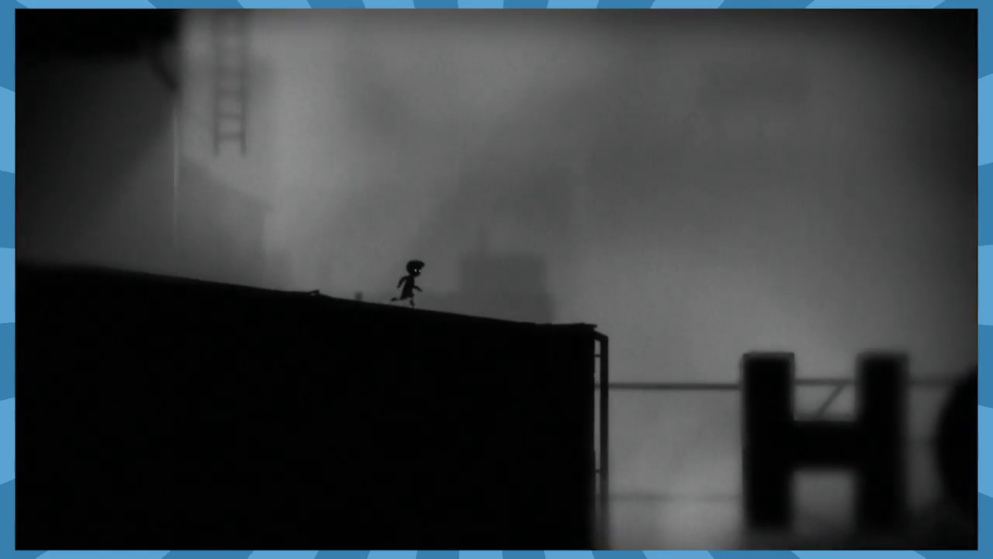
{"action": "key", "text": "Right"}
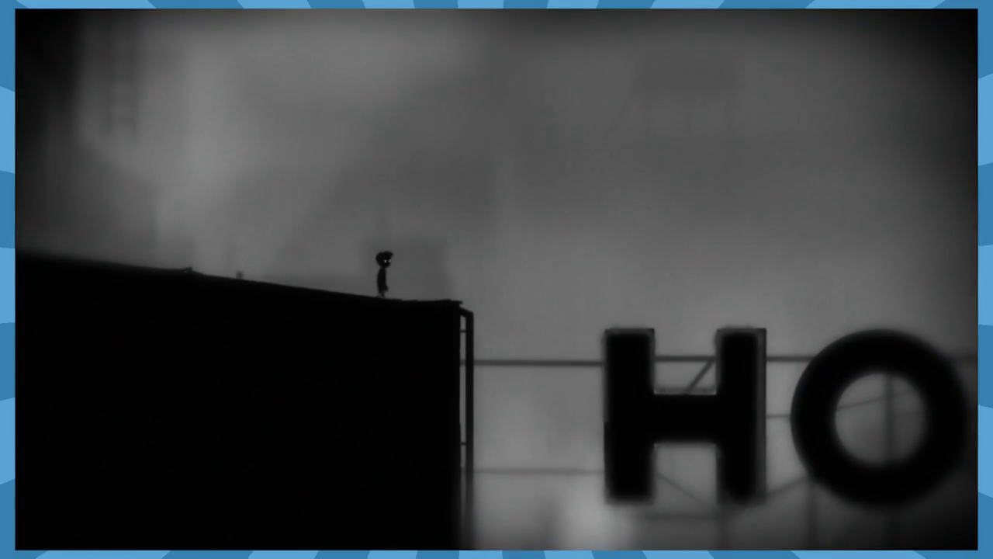